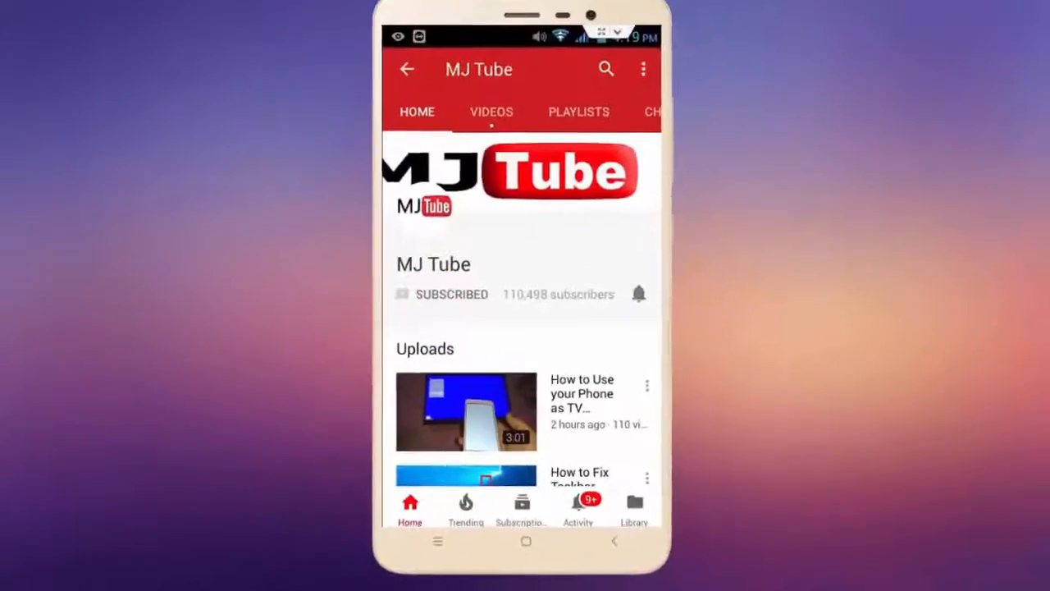
Leave YouTube's MJ Tube channel page and return to the iPhone home screen.
{"action": "left_click", "coordinate": [640, 294]}
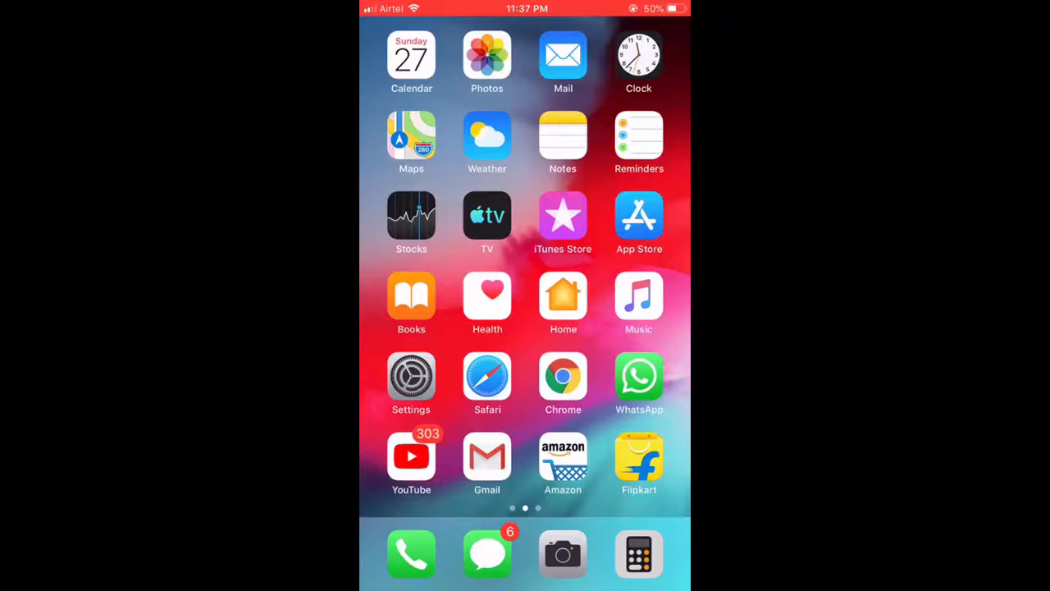
Swipe to the last home screen page and launch Premiere Rush.
{"action": "scroll", "scroll_direction": "left", "scroll_amount": 3}
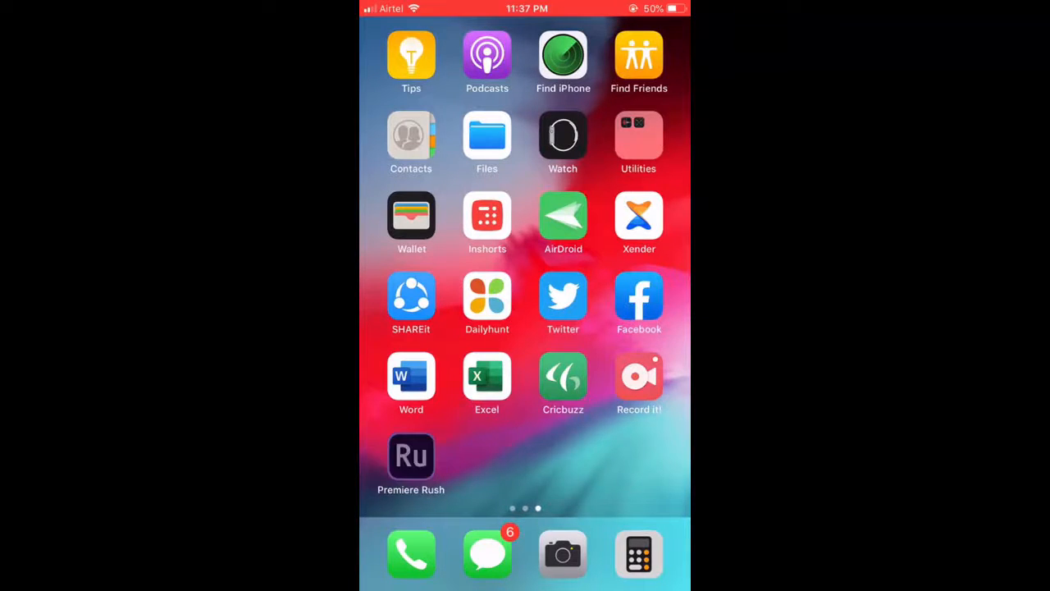
{"action": "left_click", "coordinate": [410, 456]}
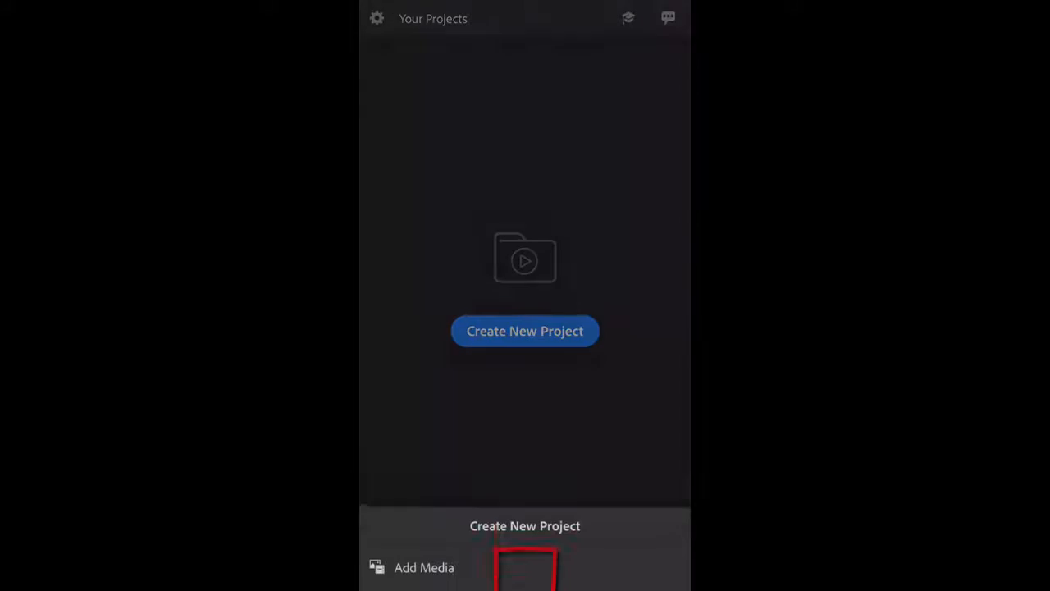
Create a new project, Sequence 01, by adding the existing beach clip as media.
{"action": "left_click", "coordinate": [525, 331]}
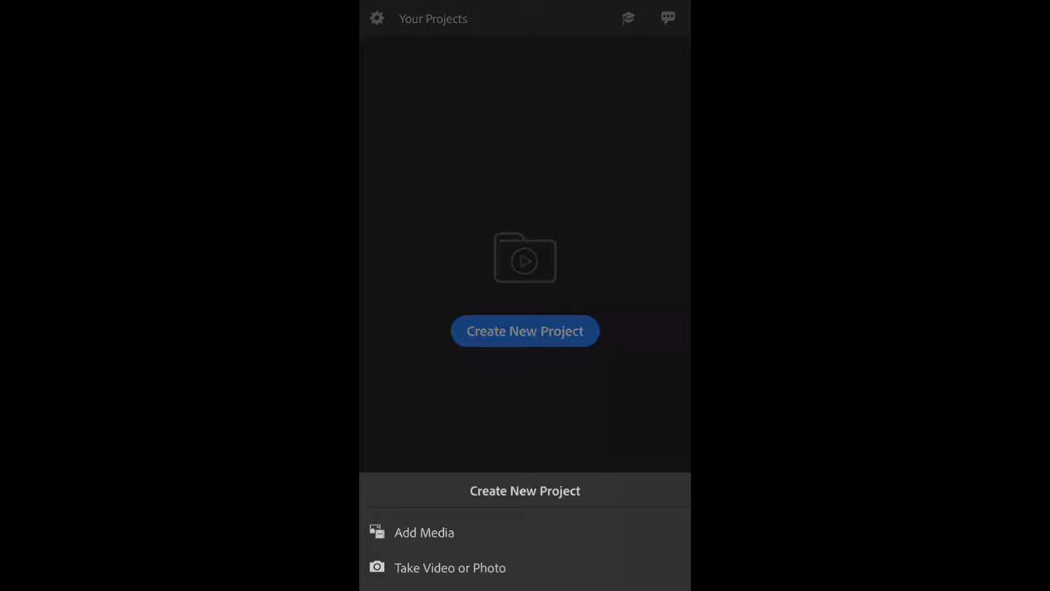
{"action": "left_click", "coordinate": [424, 532]}
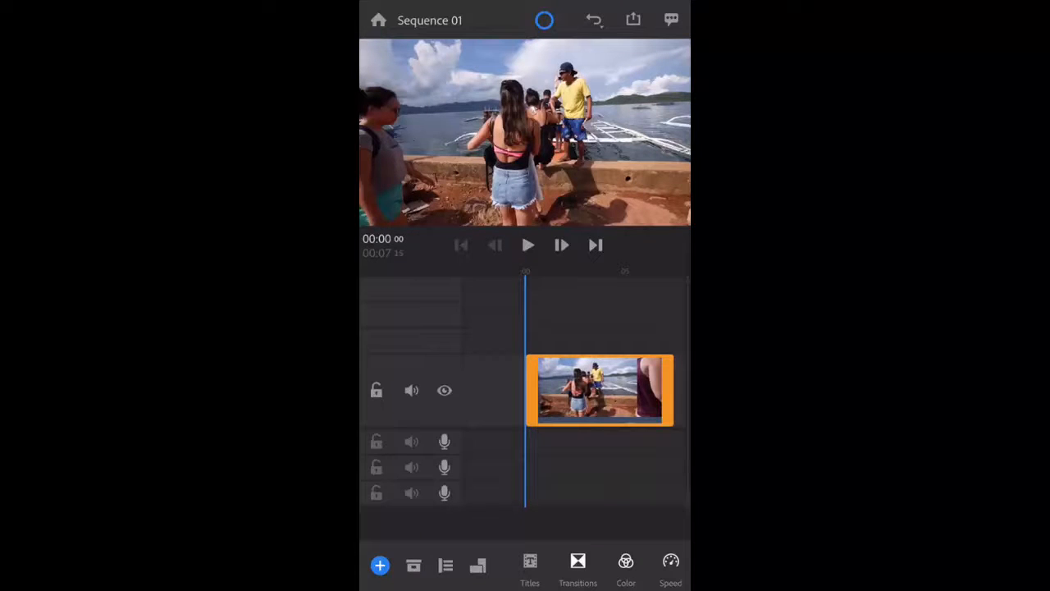
Keep the project's aspect ratio as Landscape with the track muted, then show title templates.
{"action": "left_click", "coordinate": [410, 391]}
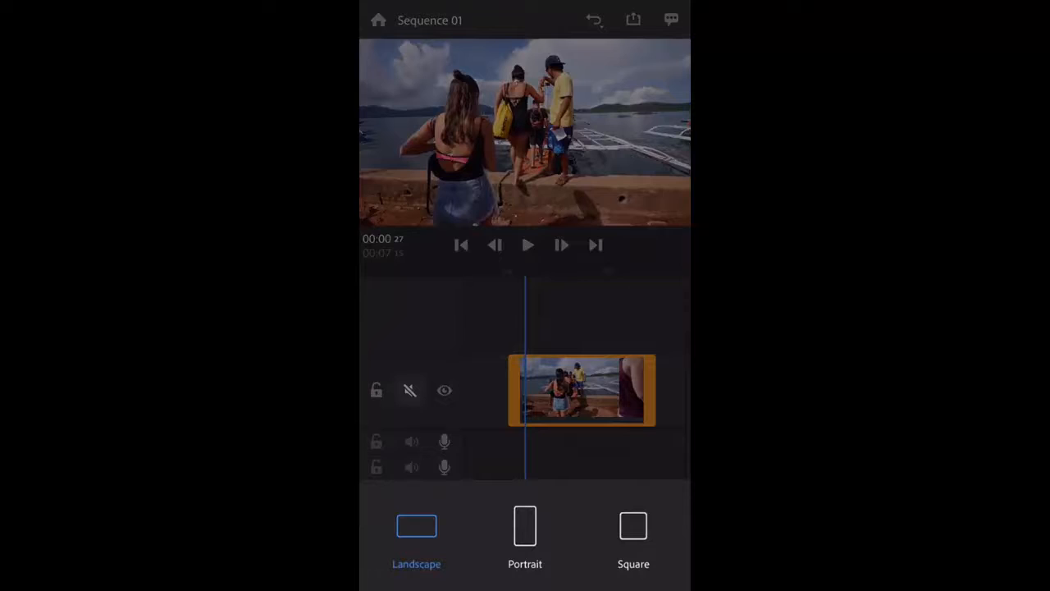
{"action": "left_click", "coordinate": [526, 525]}
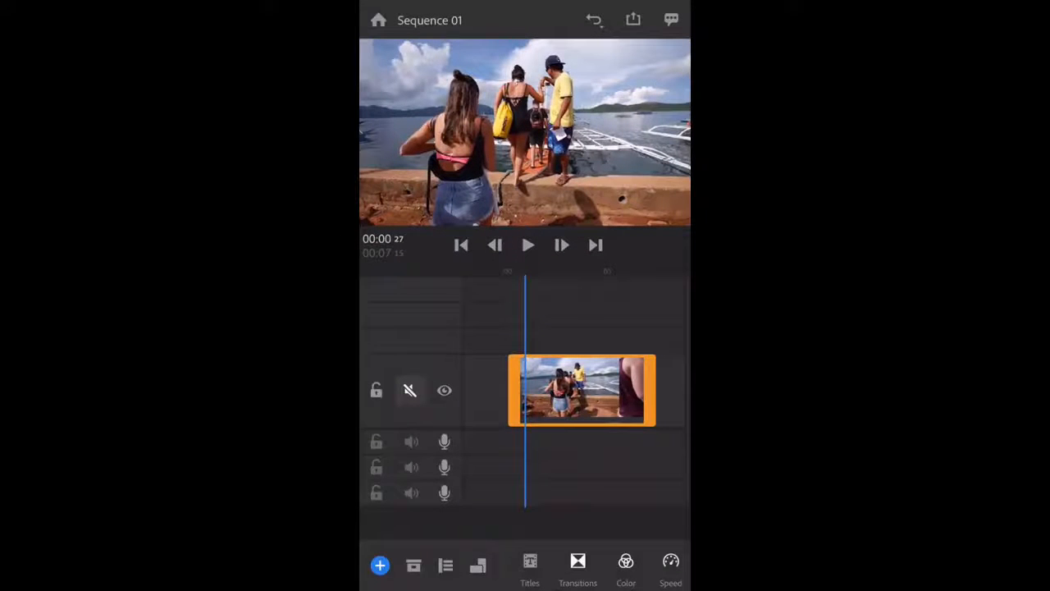
{"action": "left_click", "coordinate": [528, 566]}
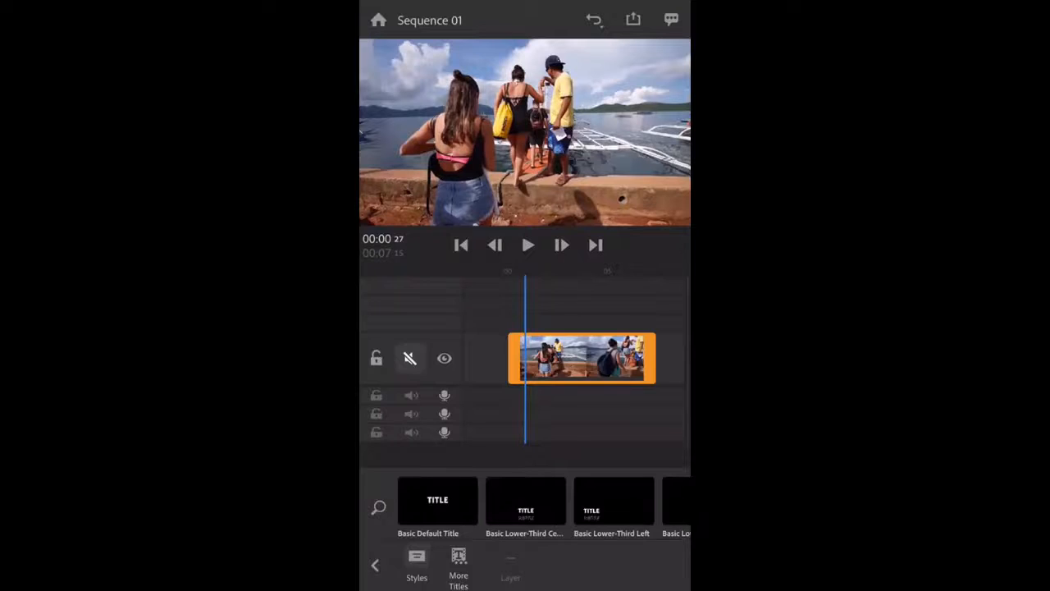
Add a Basic Default Title over the beach clip with its text replaced by 'MJ'.
{"action": "left_click", "coordinate": [436, 500]}
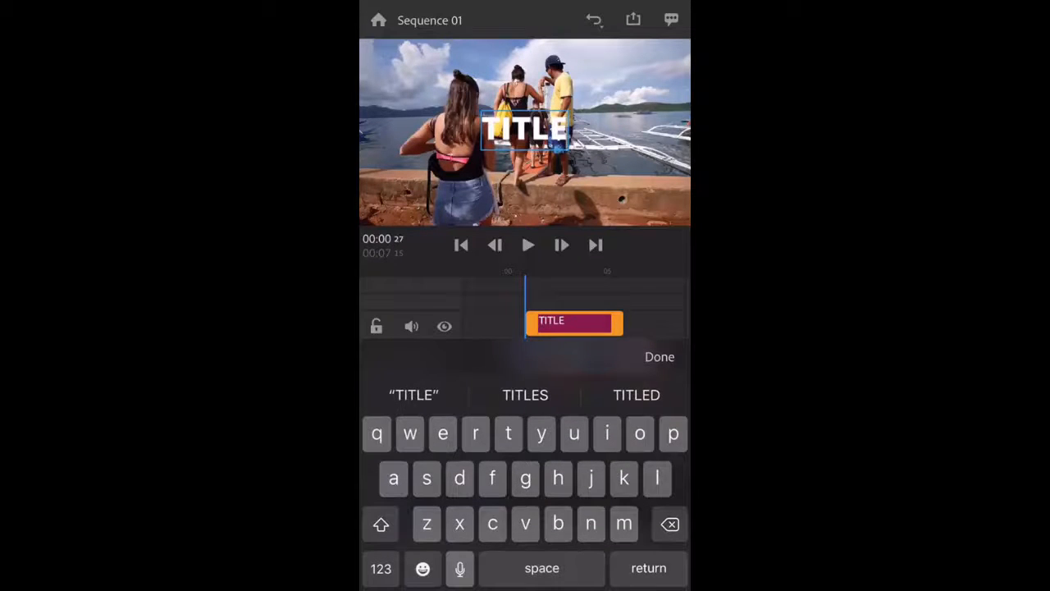
{"action": "left_click", "coordinate": [670, 524]}
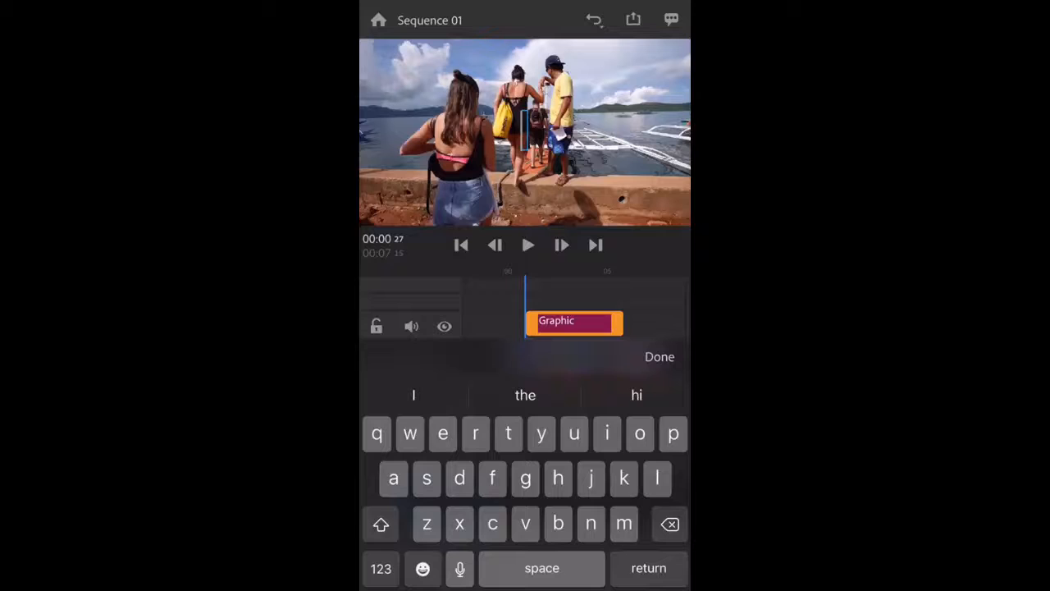
{"action": "type", "text": "MJ"}
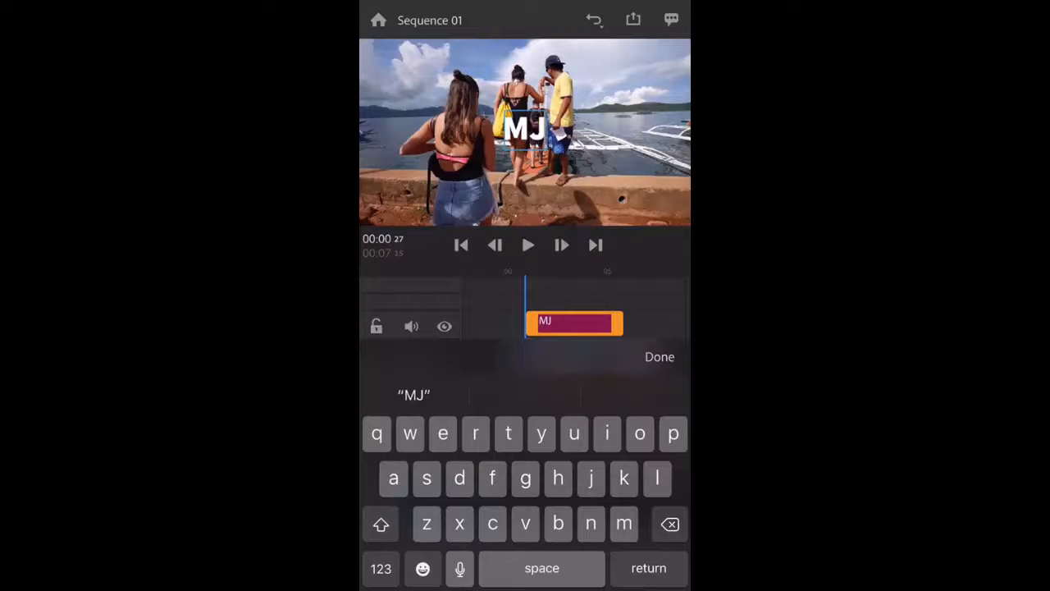
{"action": "left_click", "coordinate": [660, 356]}
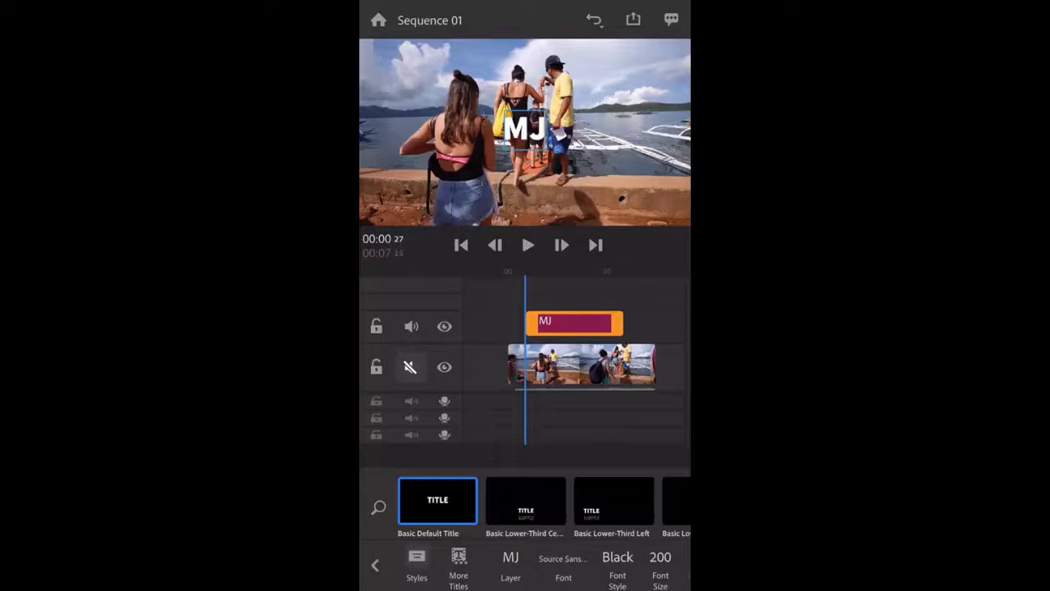
{"action": "left_click", "coordinate": [525, 500]}
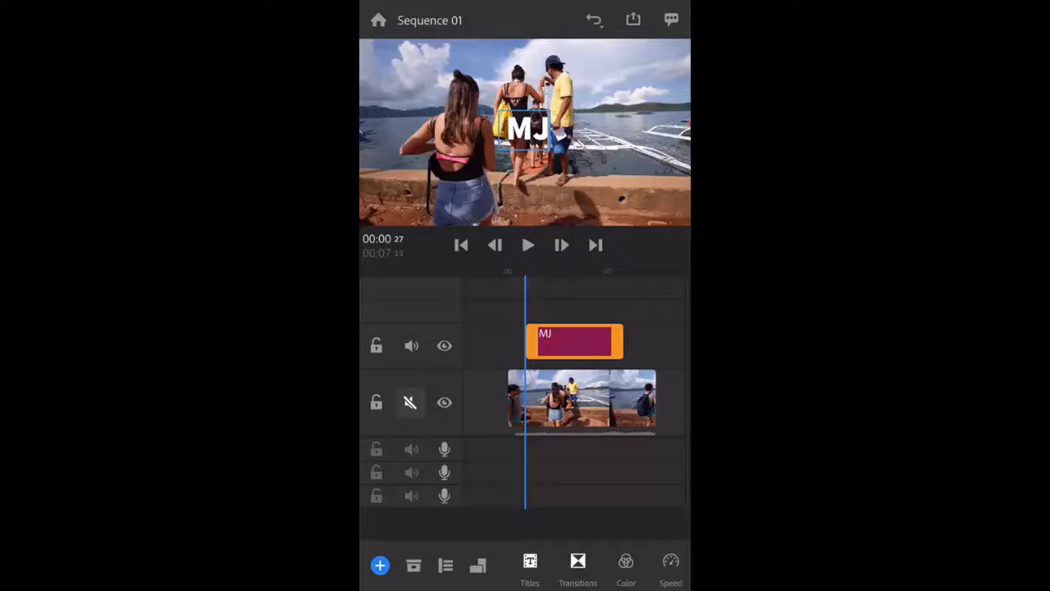
Preview the Cross Dissolve and Dip To Black transitions on the beach clip.
{"action": "left_click", "coordinate": [577, 566]}
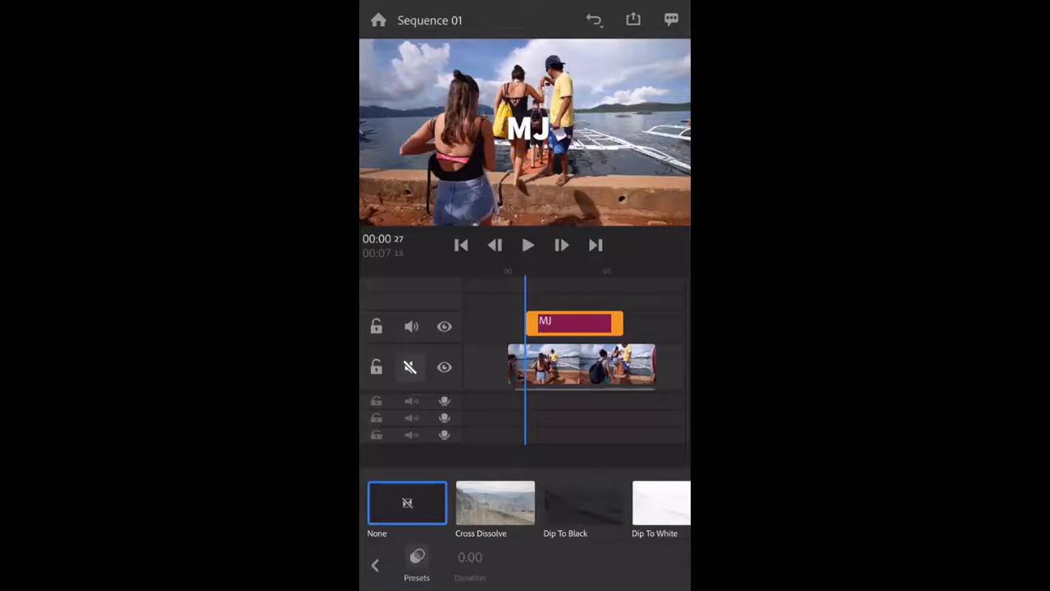
{"action": "left_click", "coordinate": [496, 502]}
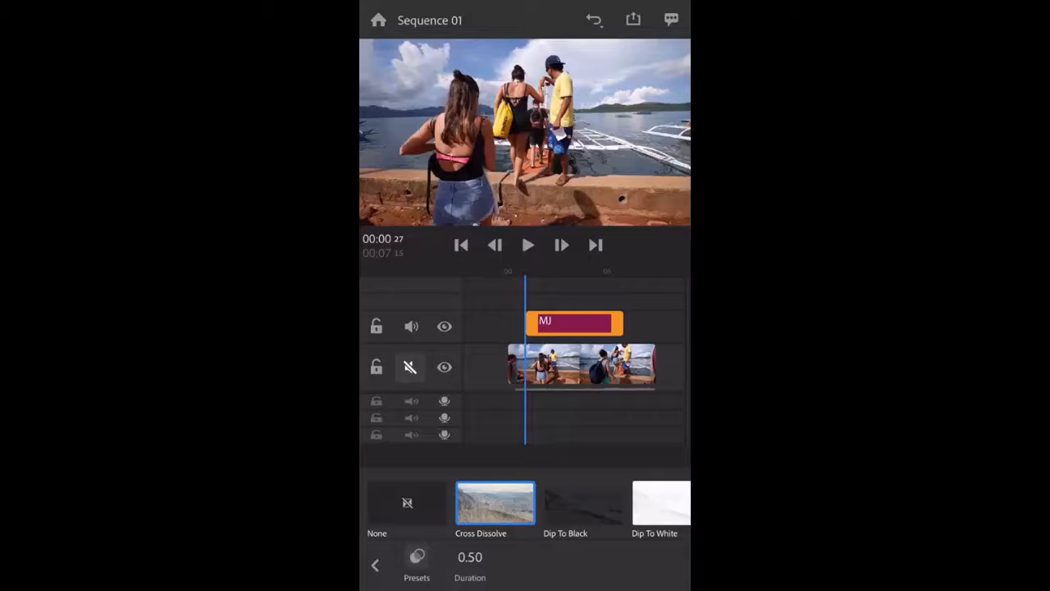
{"action": "left_click", "coordinate": [529, 245]}
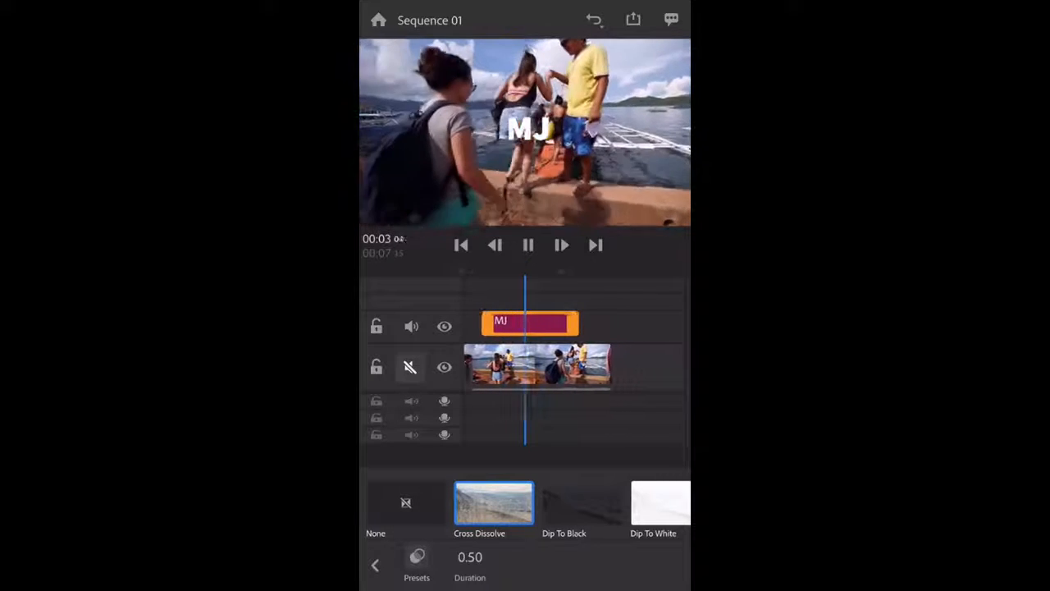
{"action": "left_click", "coordinate": [580, 502]}
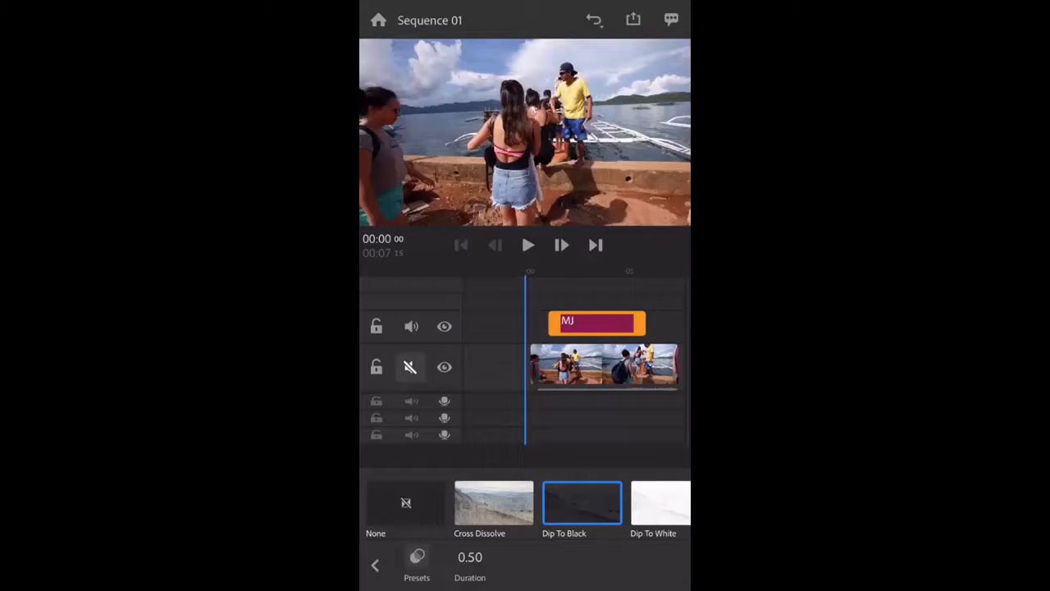
{"action": "left_click", "coordinate": [528, 245]}
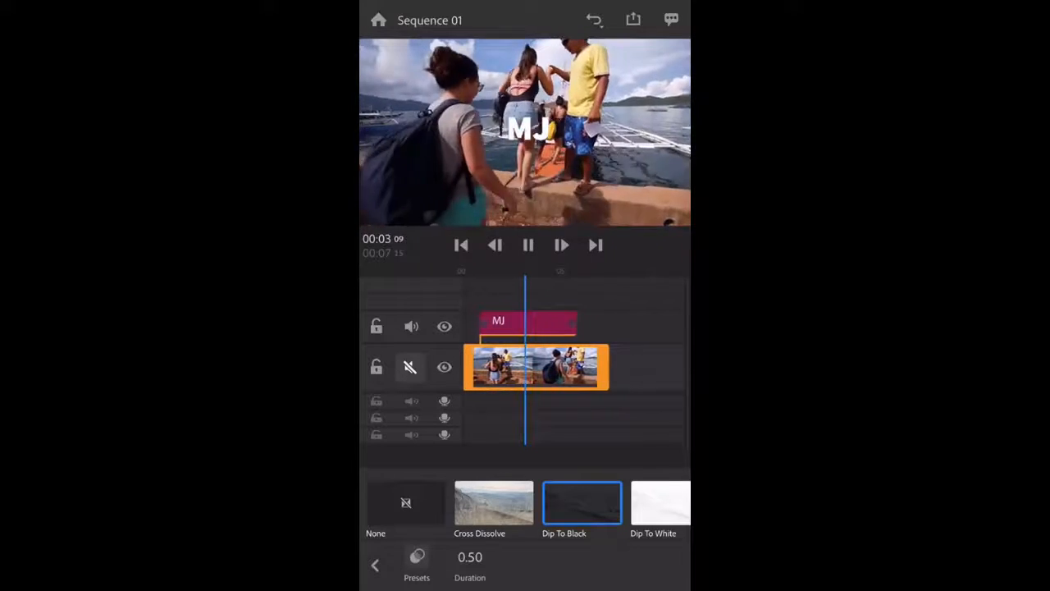
Settle on the Dip To White transition, preview it, and return to the main toolbar.
{"action": "left_click", "coordinate": [660, 502]}
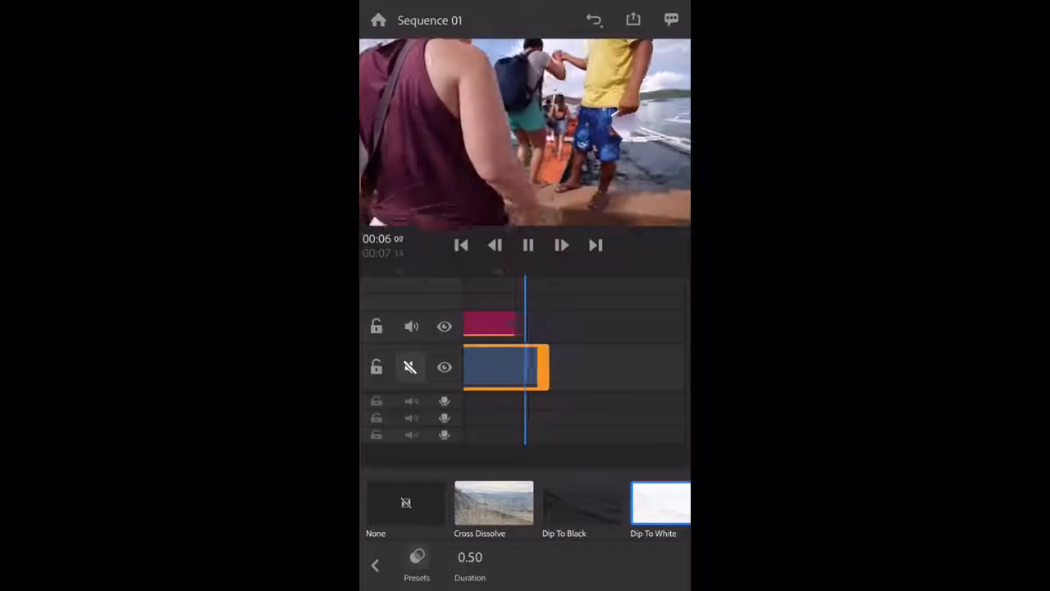
{"action": "left_click", "coordinate": [528, 245]}
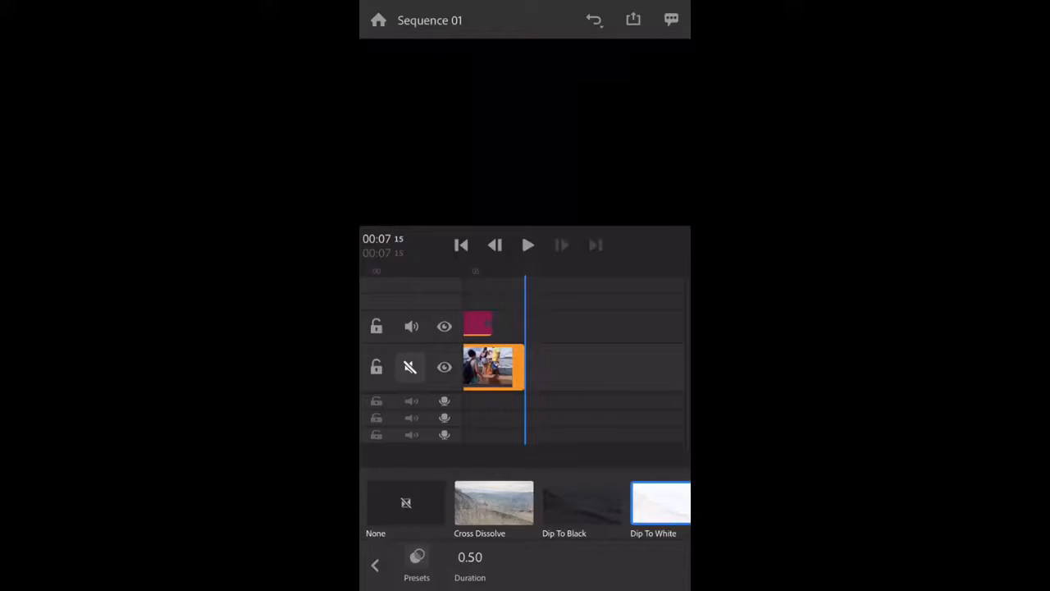
{"action": "left_click", "coordinate": [460, 244]}
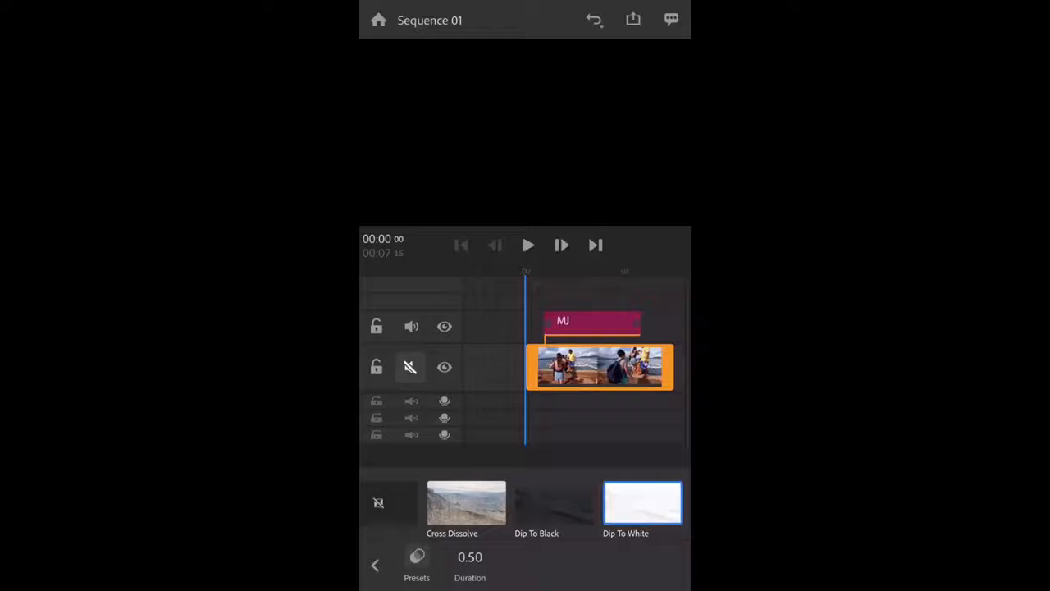
{"action": "left_click", "coordinate": [374, 564]}
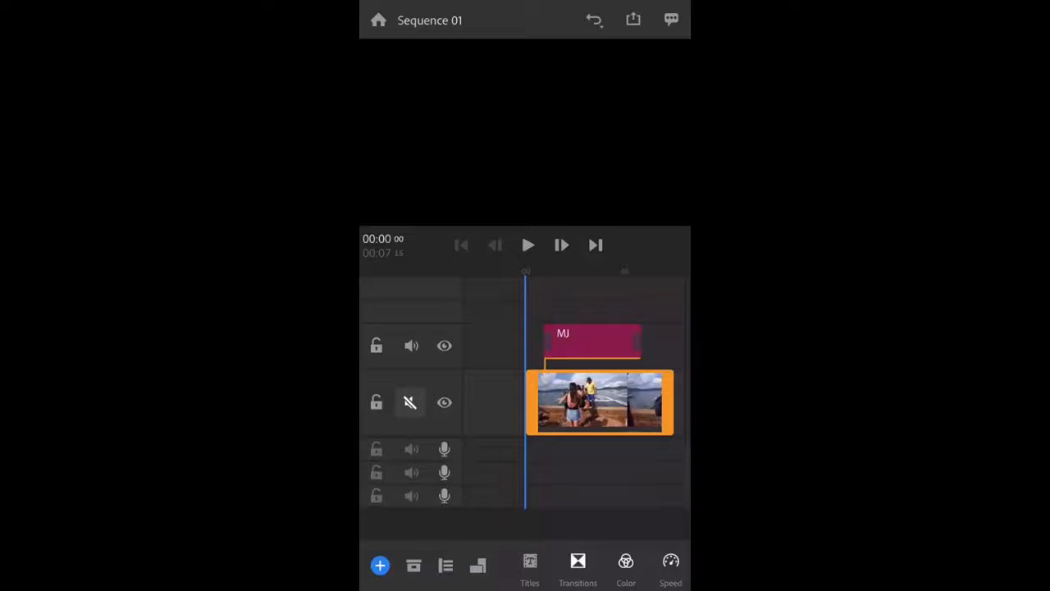
Apply a Built-In color preset to the beach clip, preview playback, and leave Color.
{"action": "left_click", "coordinate": [626, 567]}
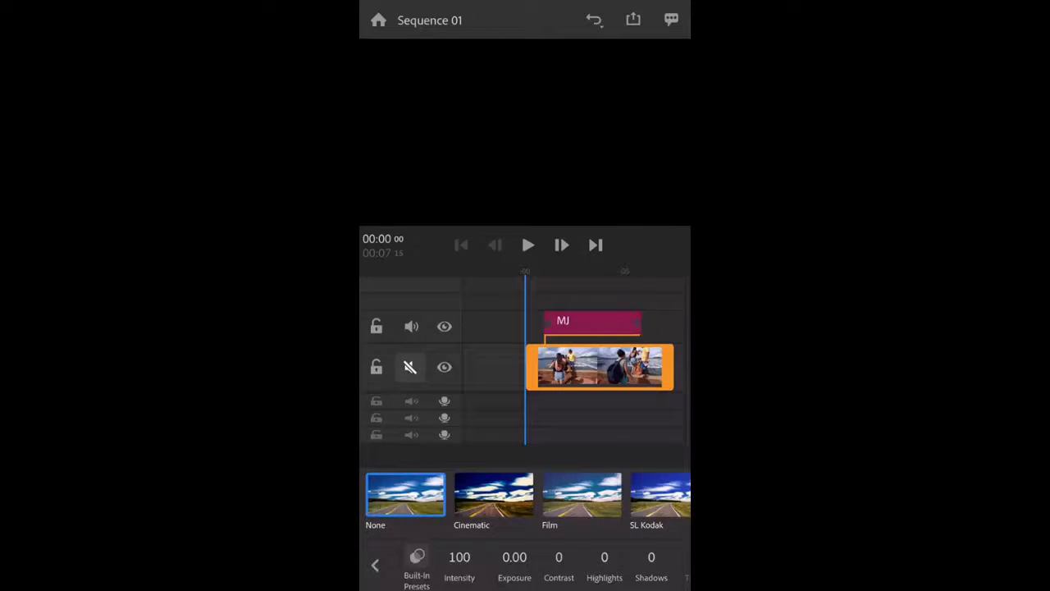
{"action": "left_click", "coordinate": [492, 492]}
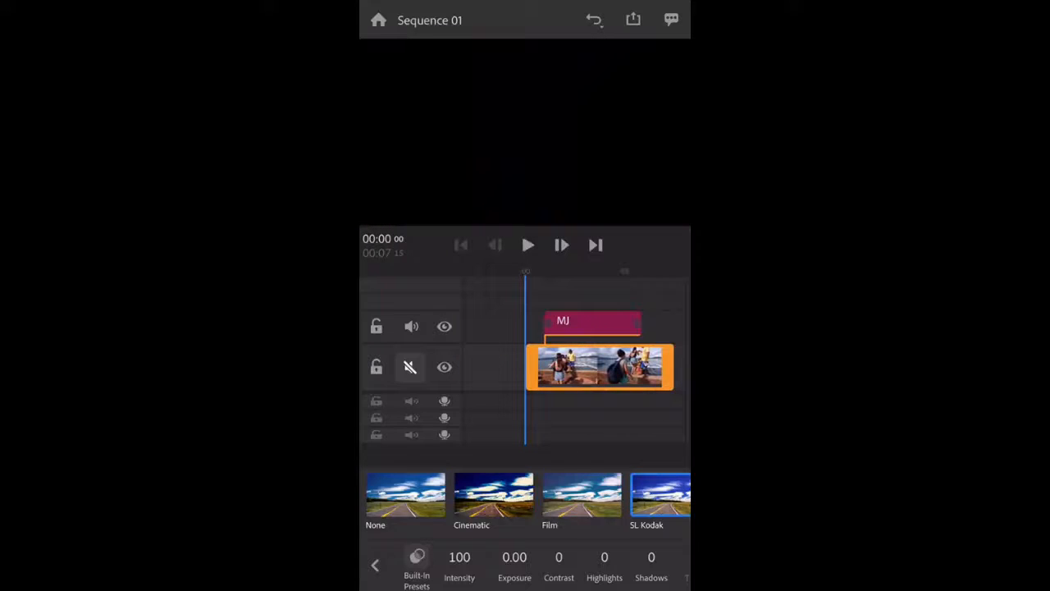
{"action": "left_click", "coordinate": [528, 244]}
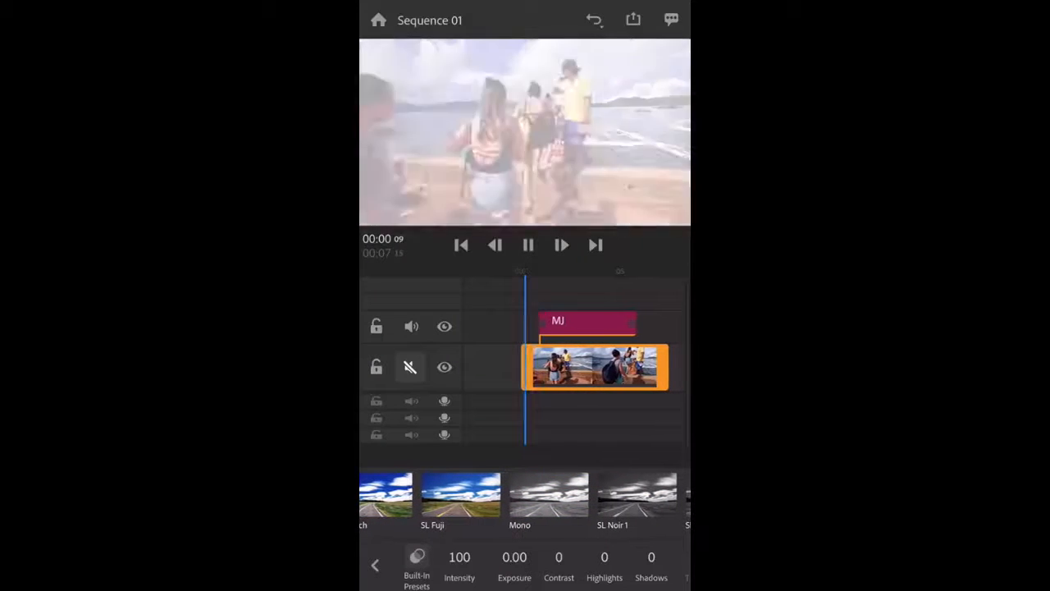
{"action": "left_click", "coordinate": [637, 492]}
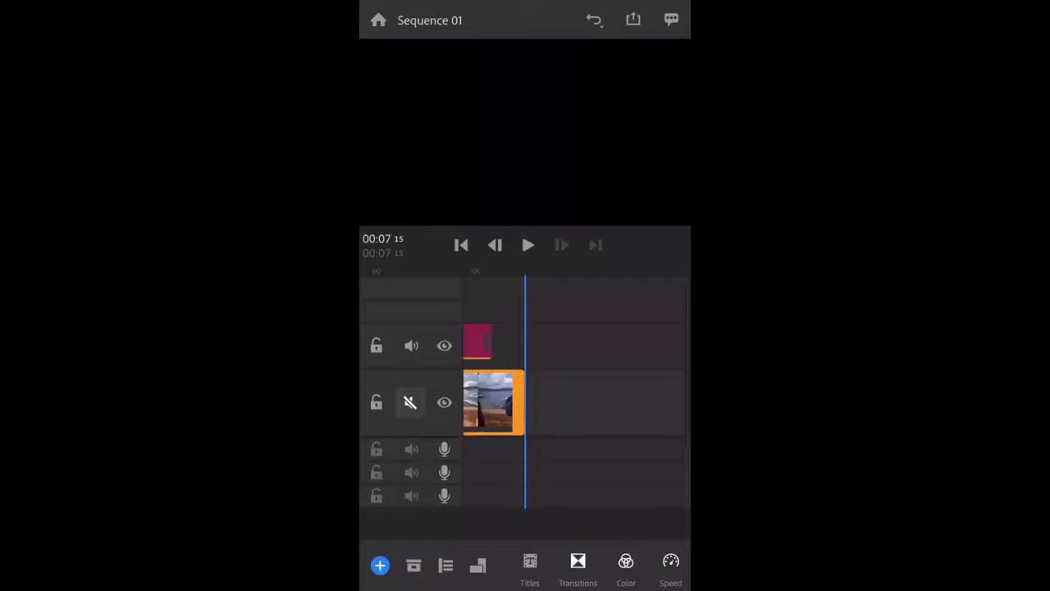
Set the clip duration to 6 seconds 14 frames, speeding it to 116%.
{"action": "left_click", "coordinate": [670, 567]}
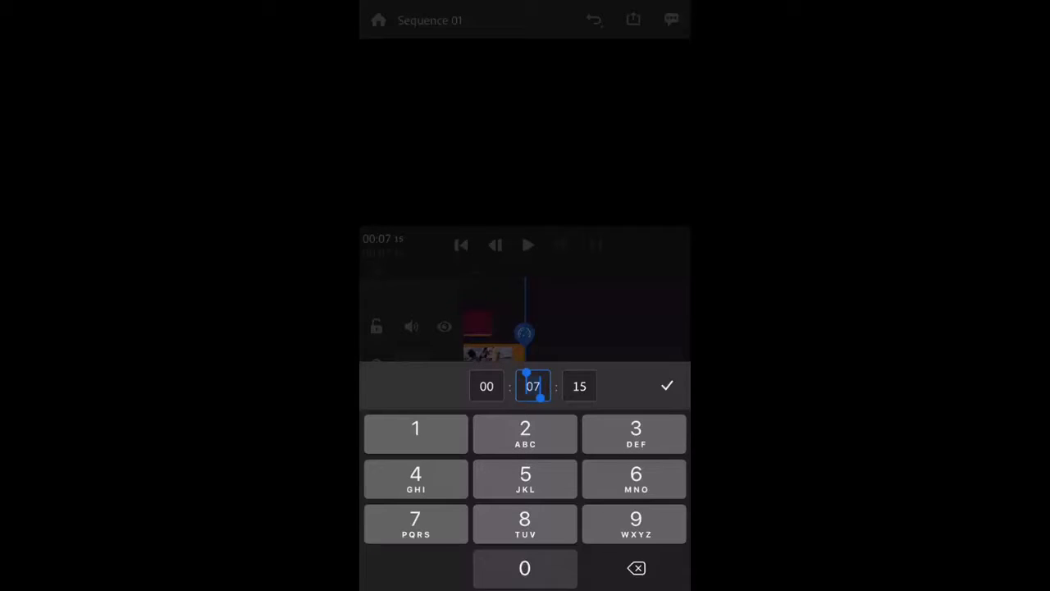
{"action": "left_click", "coordinate": [666, 385]}
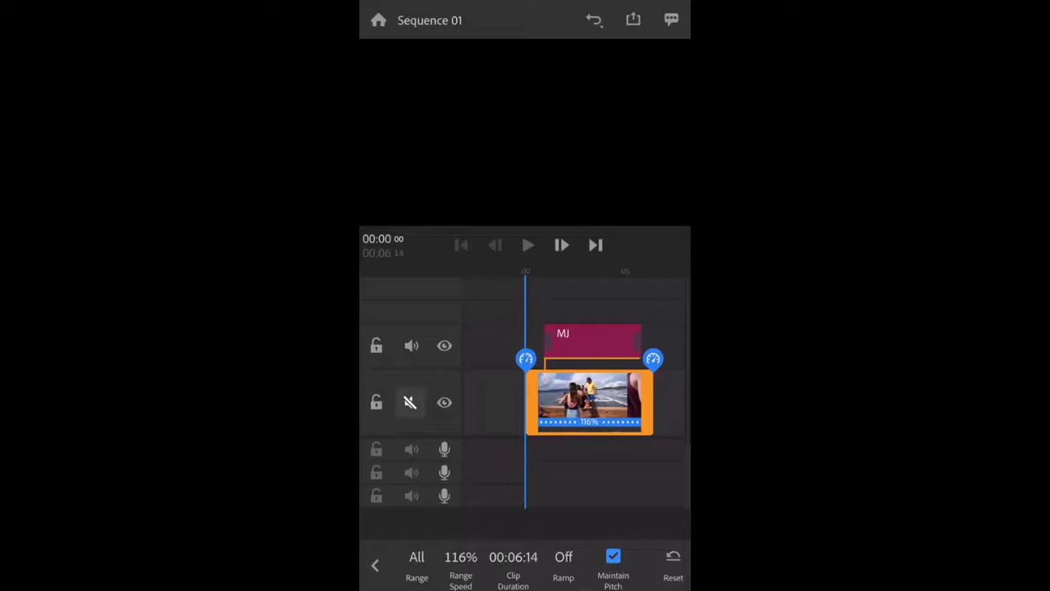
{"action": "left_click", "coordinate": [529, 244]}
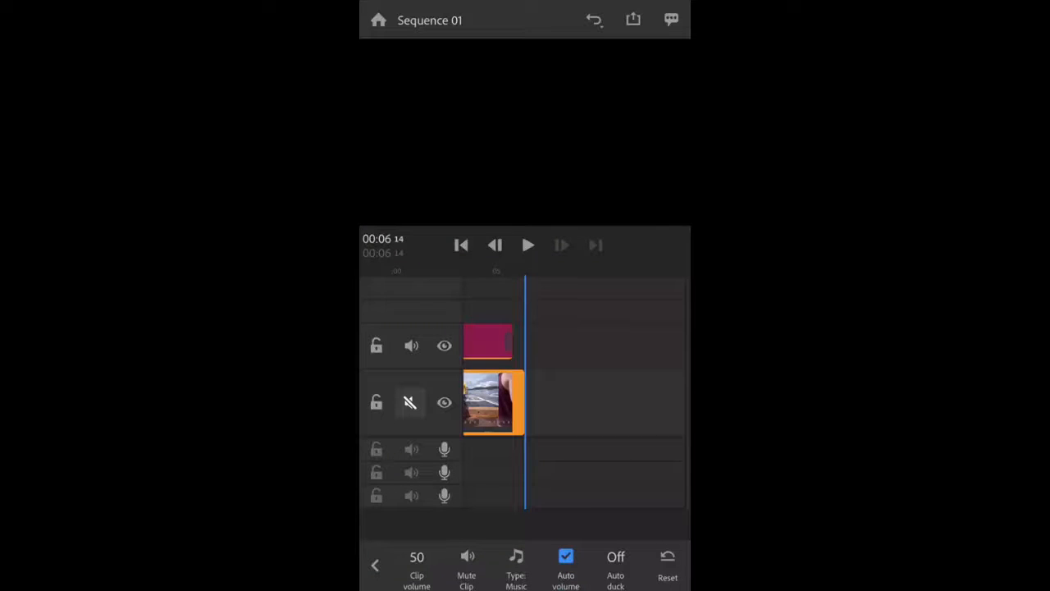
Set the clip's audio type to Music (Detected), then move to the Transform settings.
{"action": "left_click", "coordinate": [515, 566]}
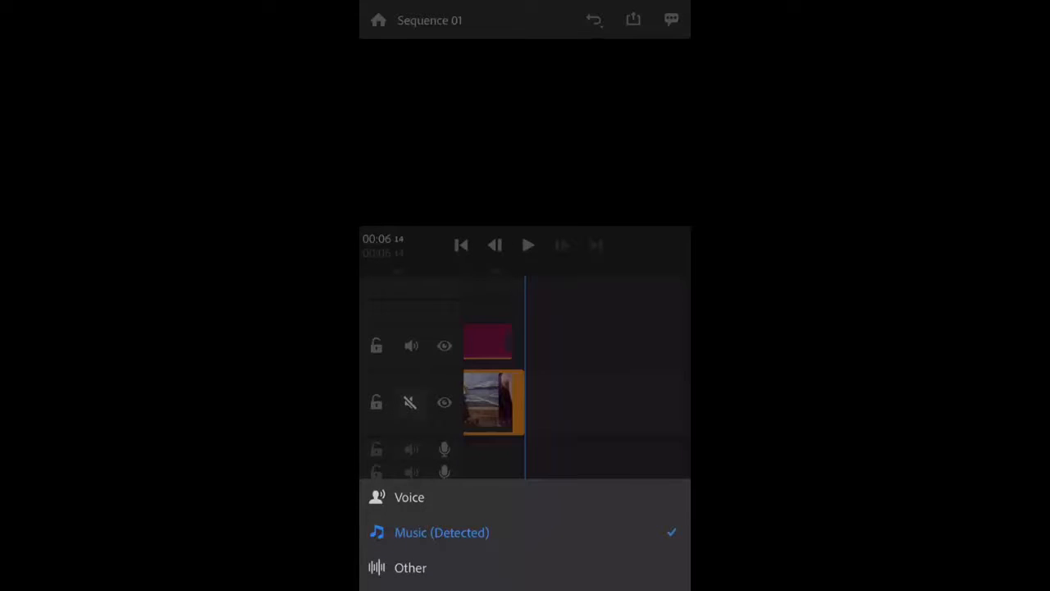
{"action": "left_click", "coordinate": [441, 532]}
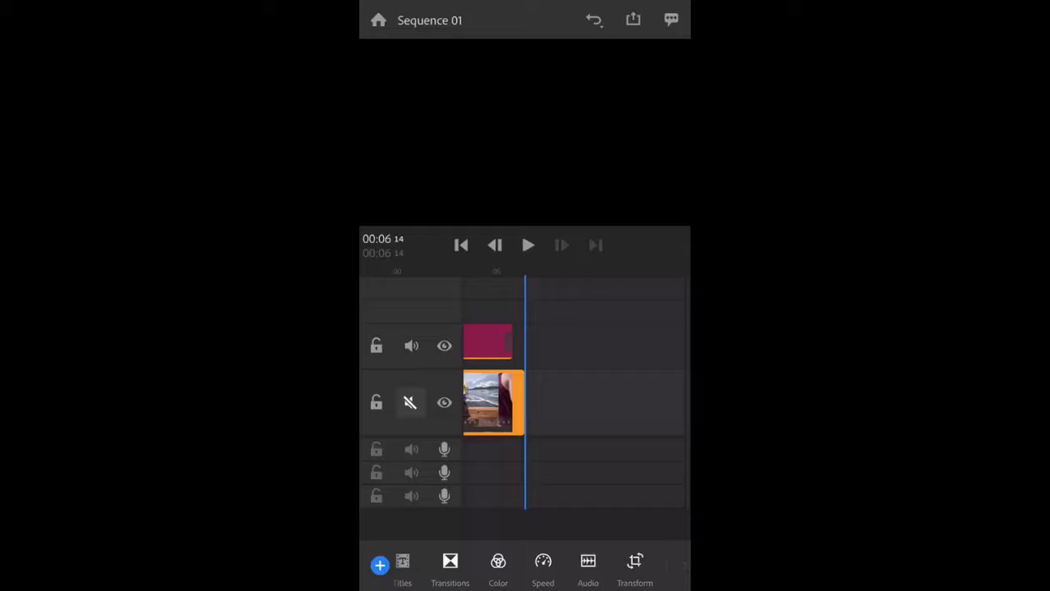
{"action": "left_click", "coordinate": [633, 567]}
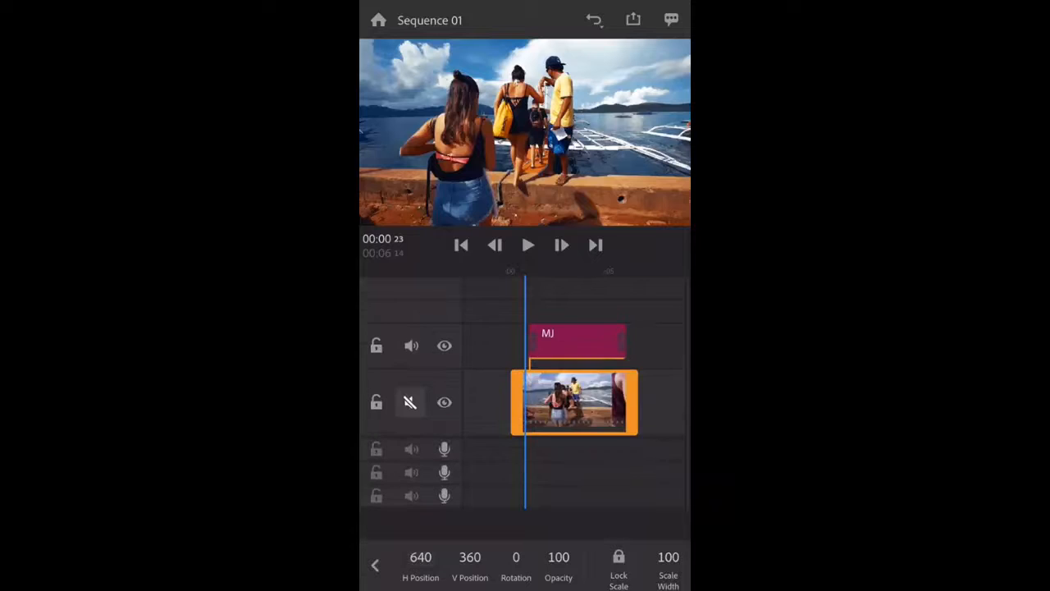
Tilt the clip to -16 rotation, then return it to 0 and leave Transform.
{"action": "scroll", "scroll_direction": "up", "scroll_amount": 3}
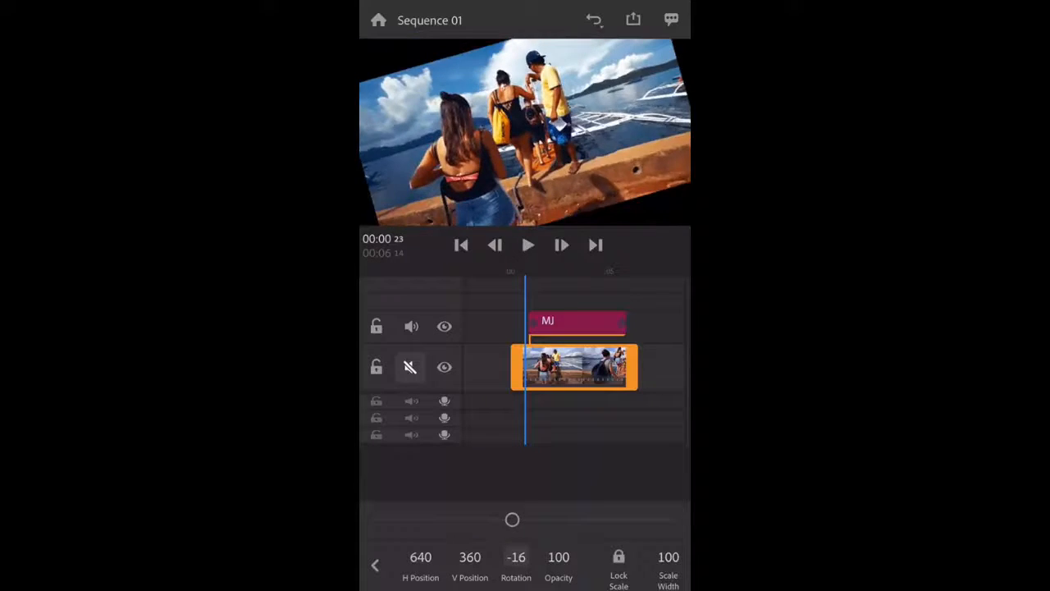
{"action": "left_click_drag", "start_coordinate": [512, 518], "coordinate": [670, 519]}
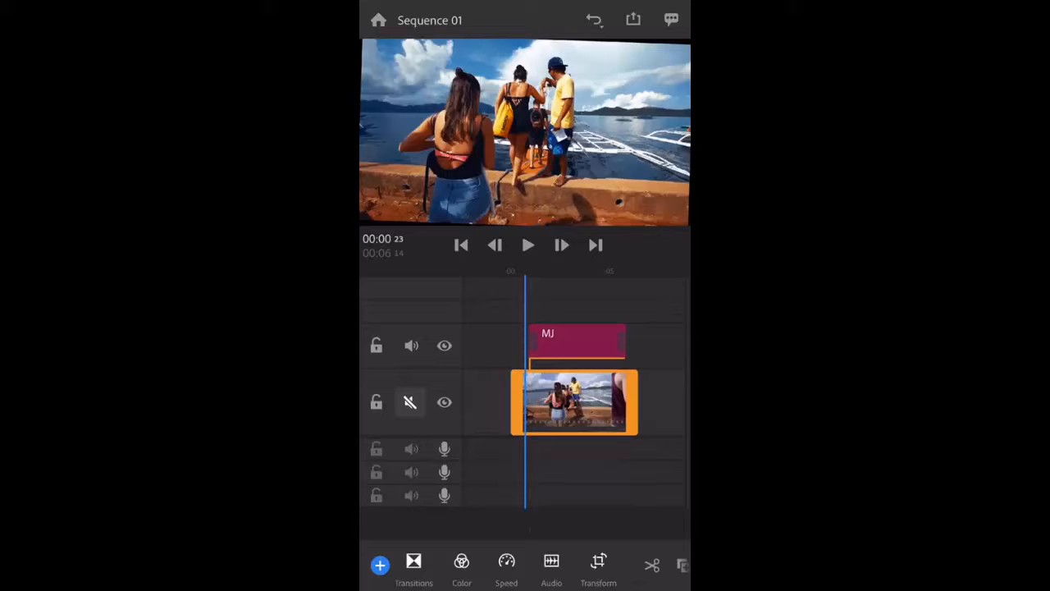
{"action": "left_click", "coordinate": [574, 402]}
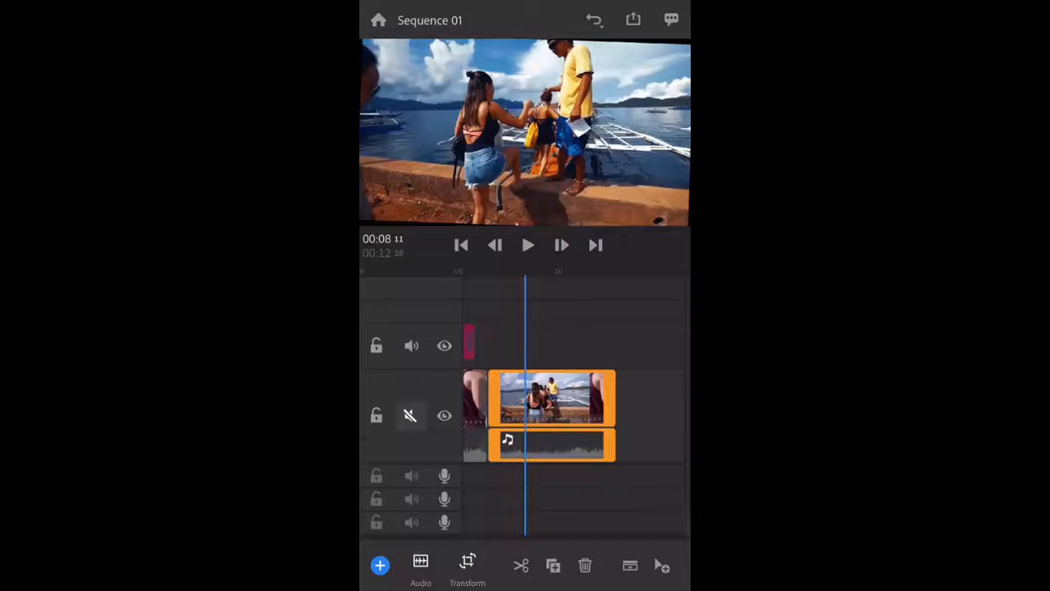
Select the MJ title on the timeline over the extended beach footage.
{"action": "left_click", "coordinate": [528, 245]}
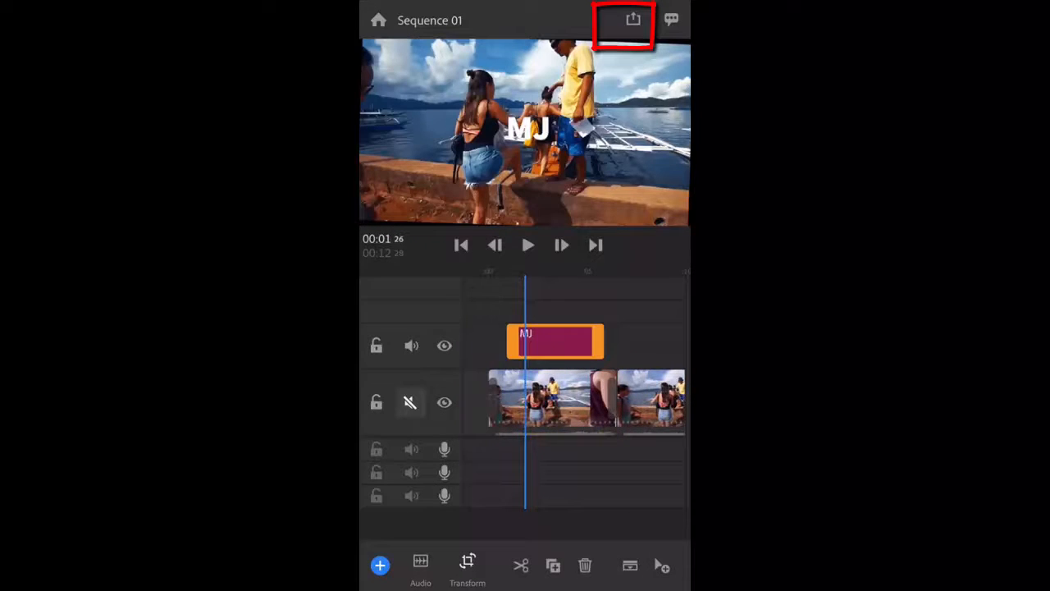
Export Sequence 01 to the camera roll from the Share screen and return home.
{"action": "left_click", "coordinate": [633, 19]}
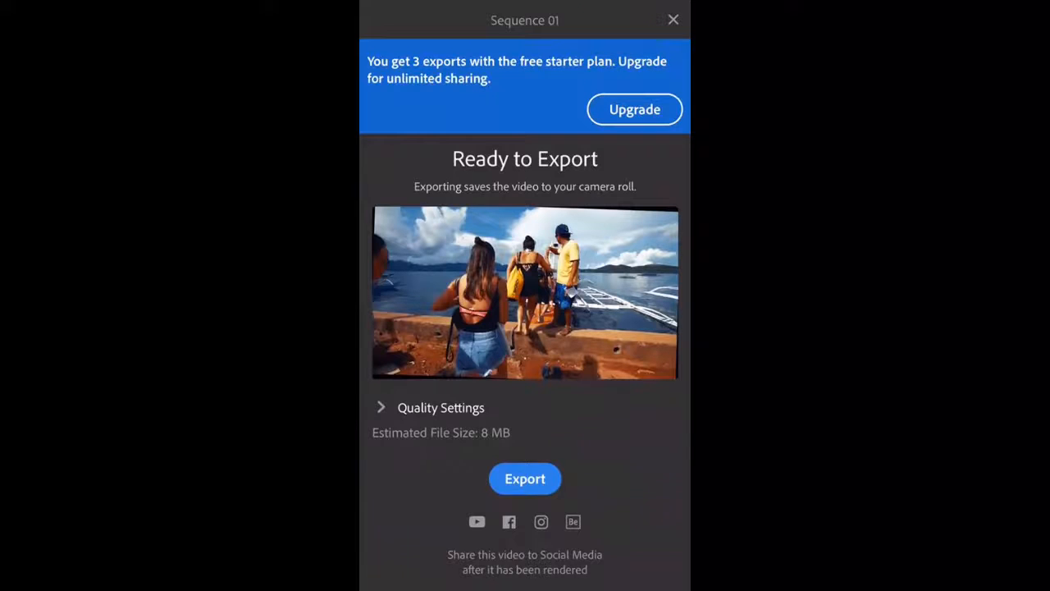
{"action": "left_click", "coordinate": [525, 479]}
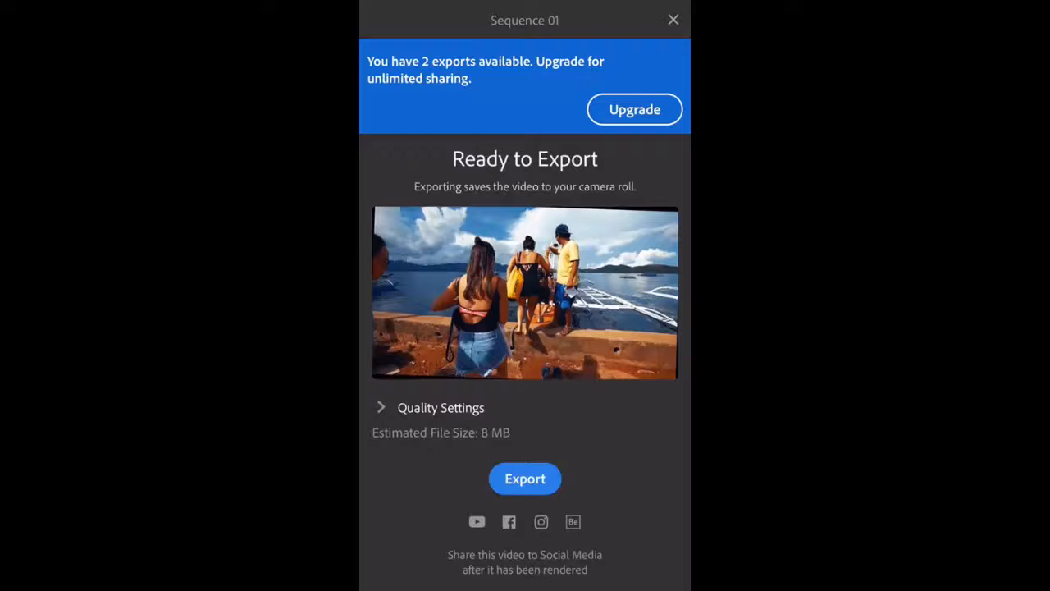
{"action": "left_click", "coordinate": [673, 20]}
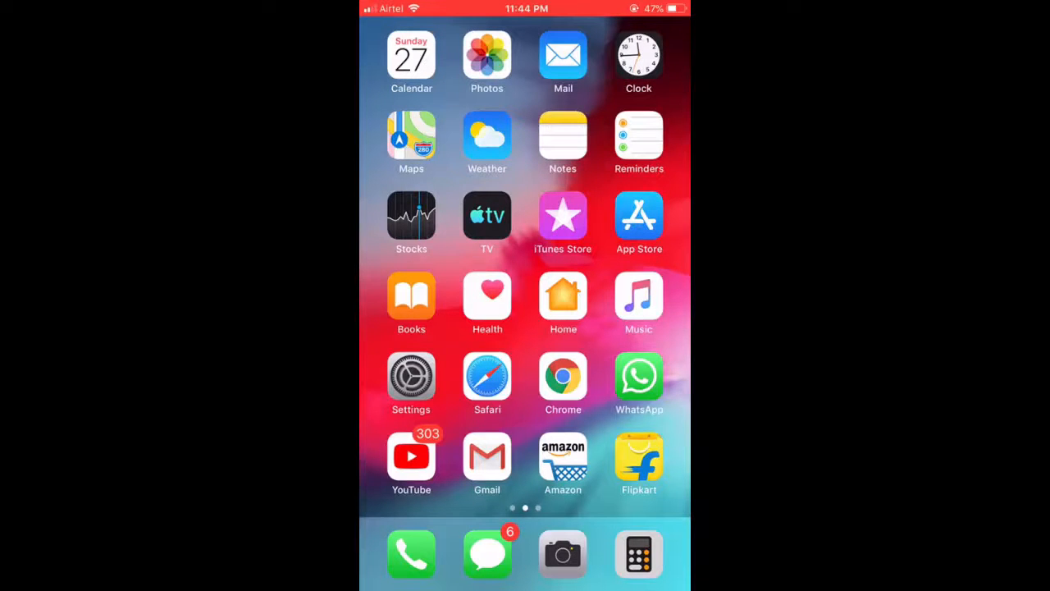
Swipe to the Home Screen page showing the Premiere Rush icon.
{"action": "scroll", "scroll_direction": "left", "scroll_amount": 3}
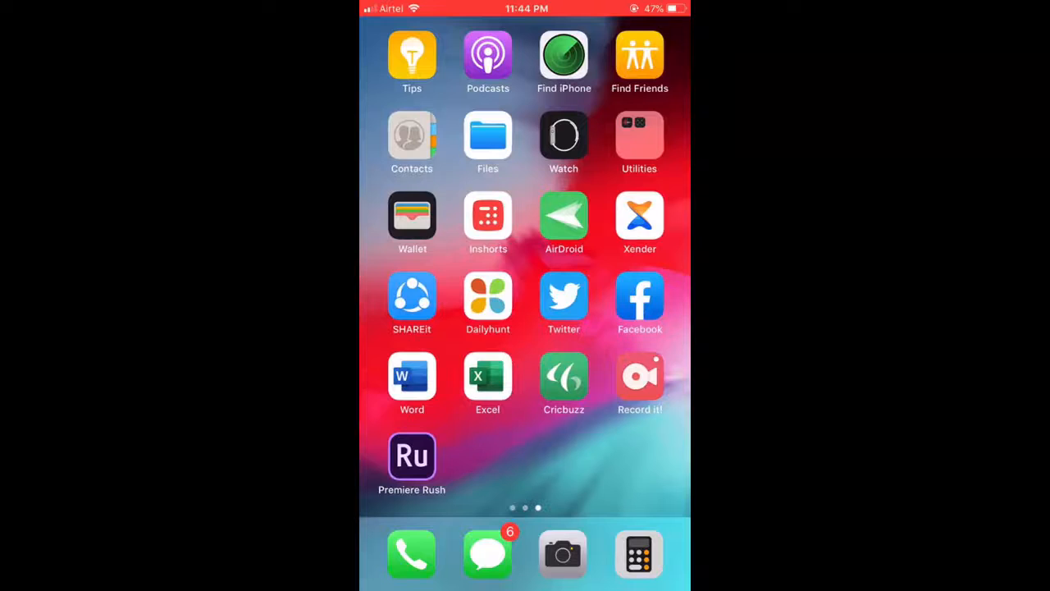